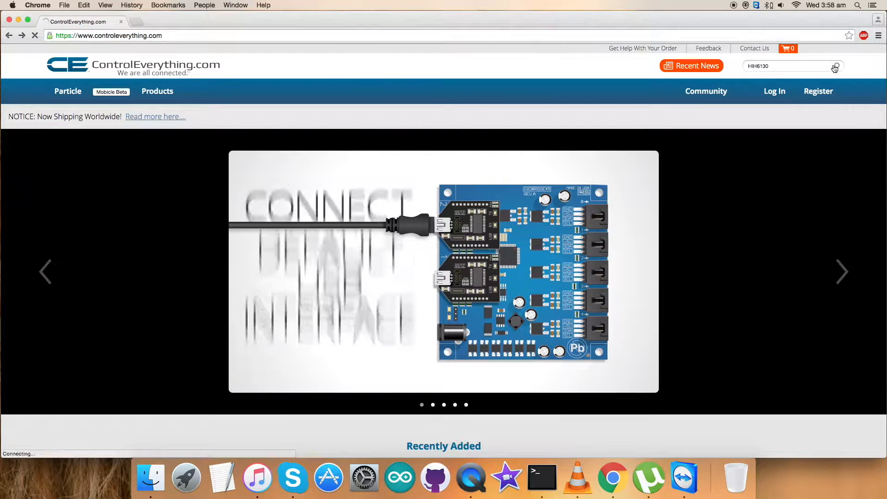
Search the site for HIH6130 and view the sensor product page's resources
left_click(835, 66)
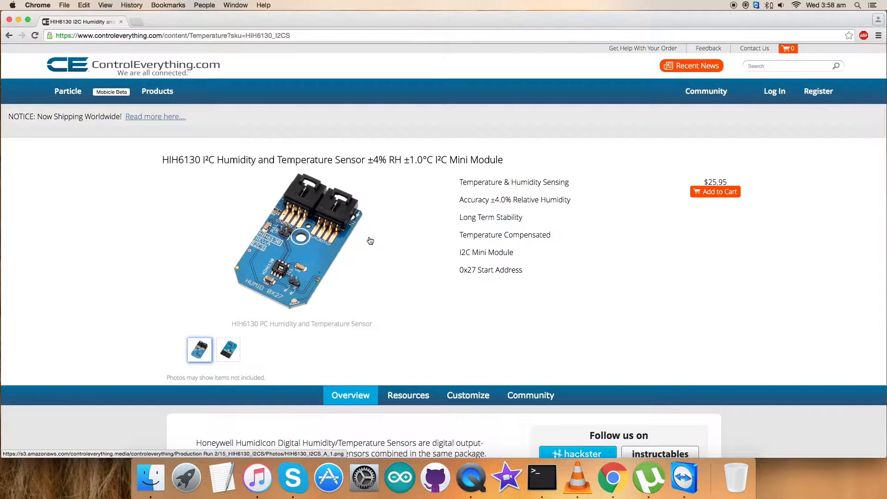
mouse_move(369, 238)
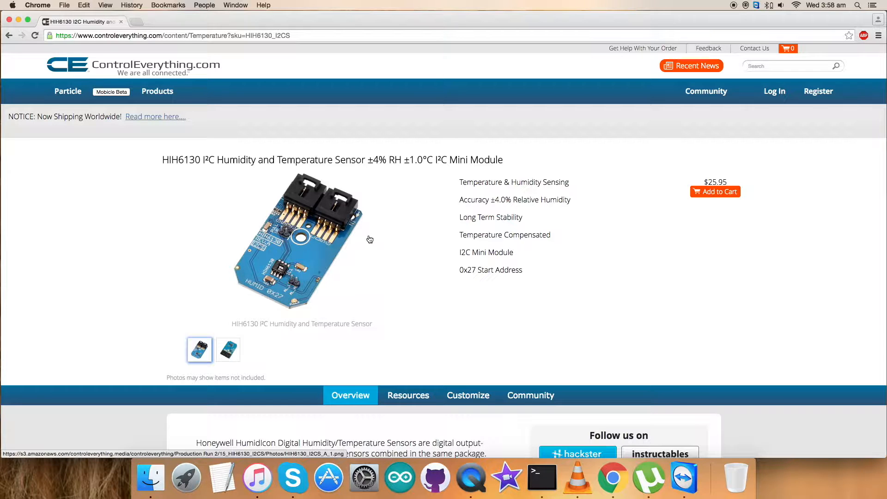
mouse_move(459, 179)
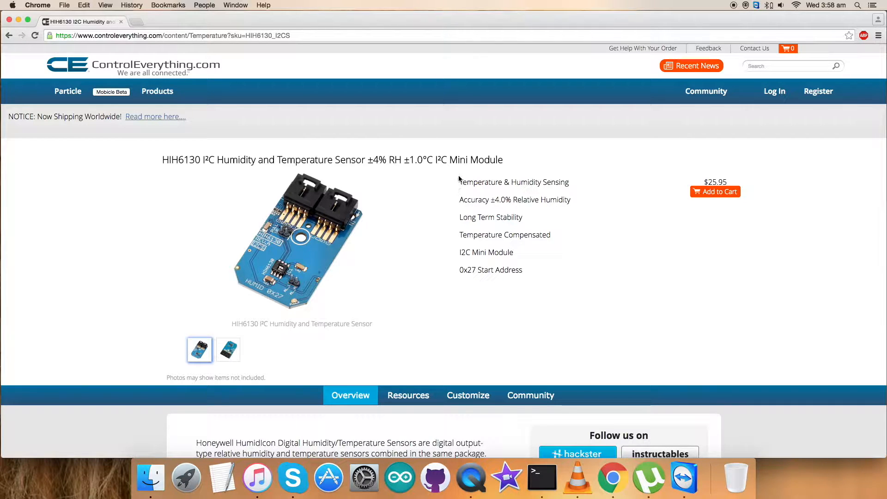
mouse_move(684, 231)
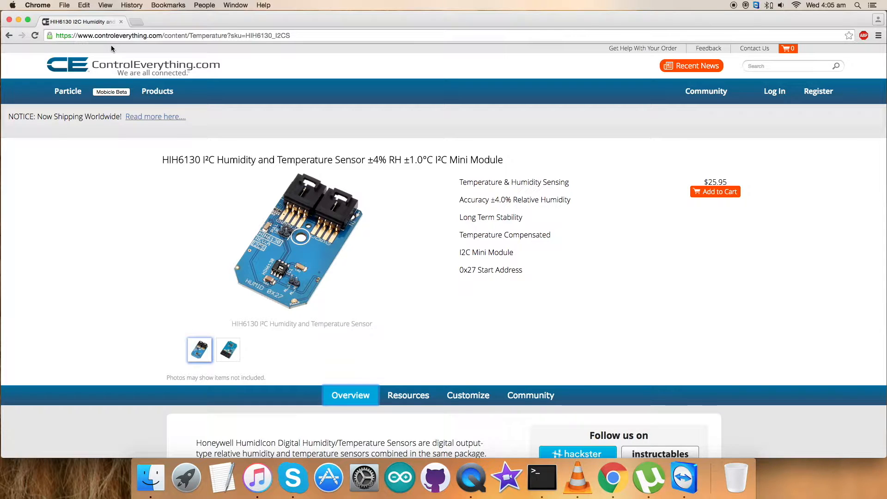
mouse_move(451, 133)
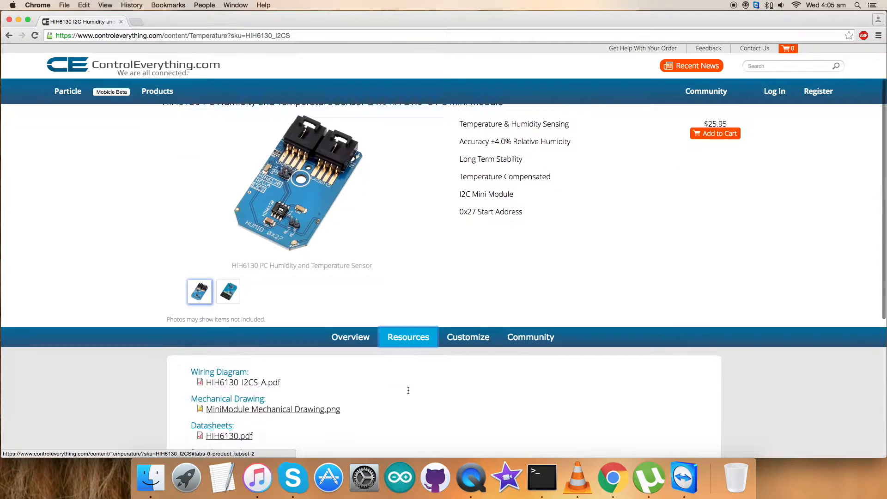
scroll("down", 3)
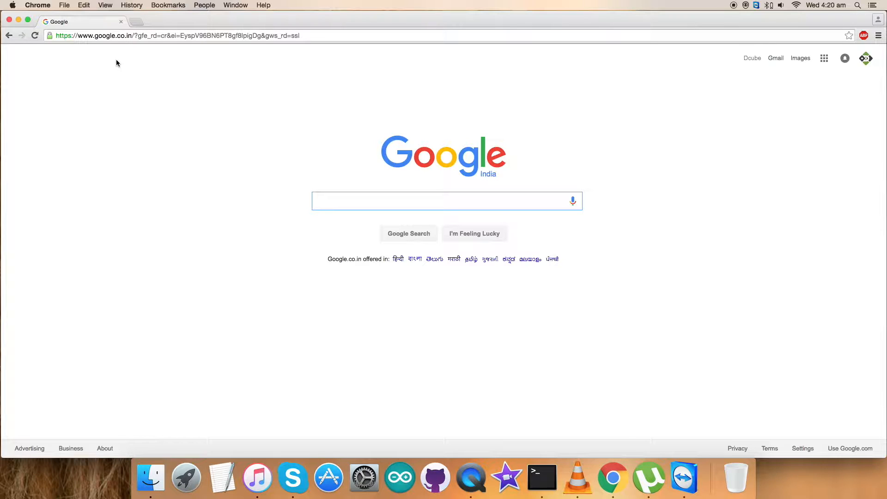
Go to GitHub's ControlEverythingCommunity, filter repositories by 'HIH' and open HIH6130
left_click(166, 35)
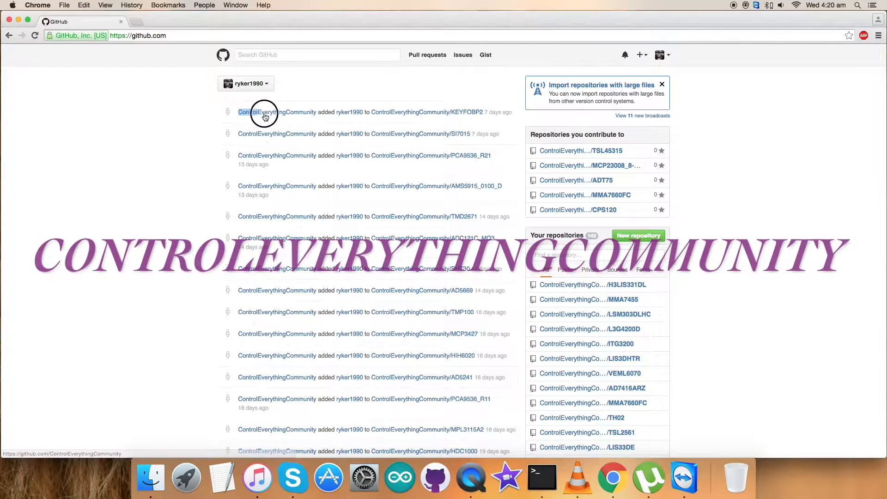
left_click(265, 114)
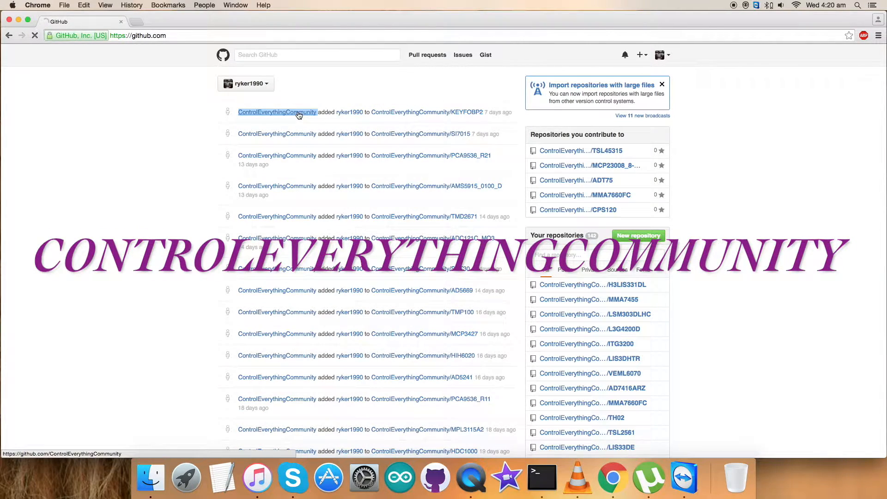
left_click(277, 112)
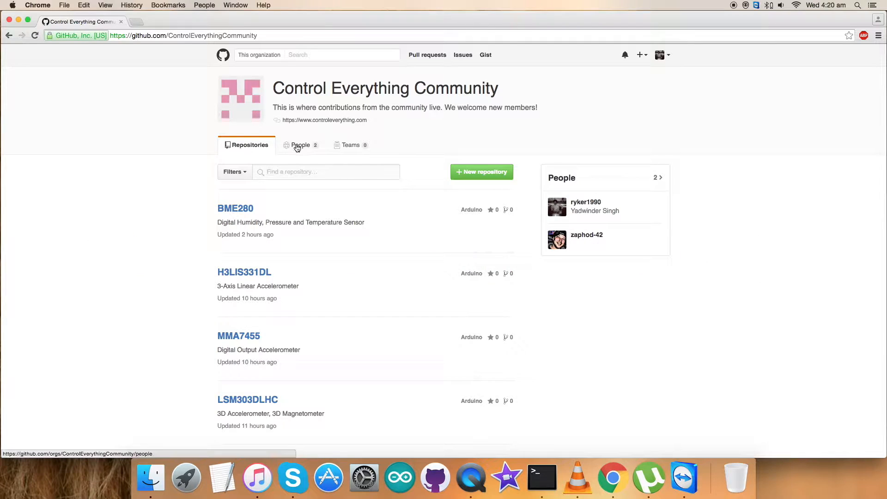
left_click(325, 171)
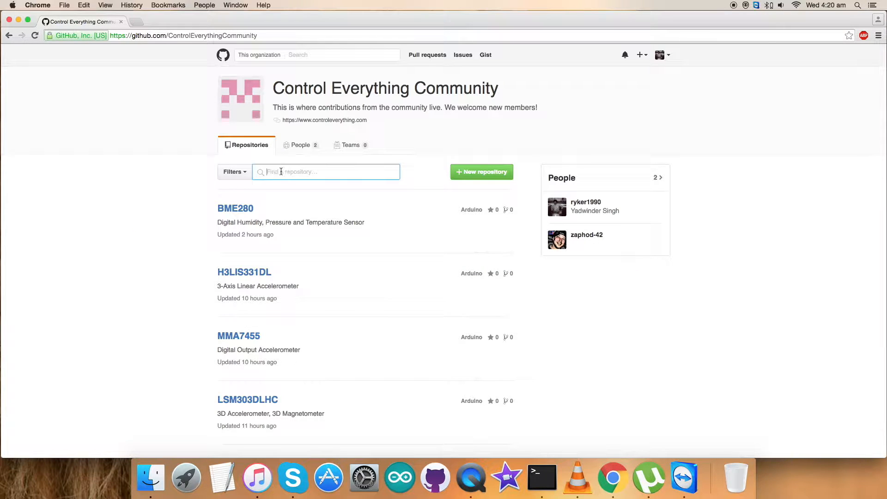
type("HIH")
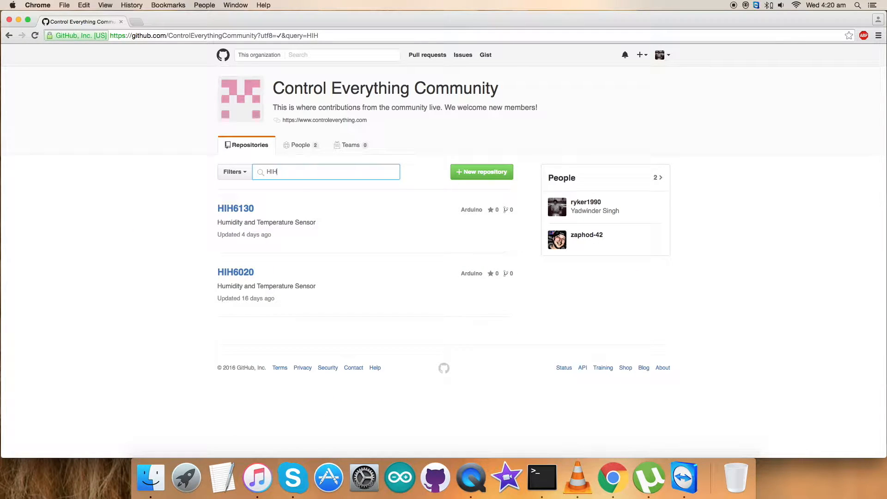
left_click(235, 208)
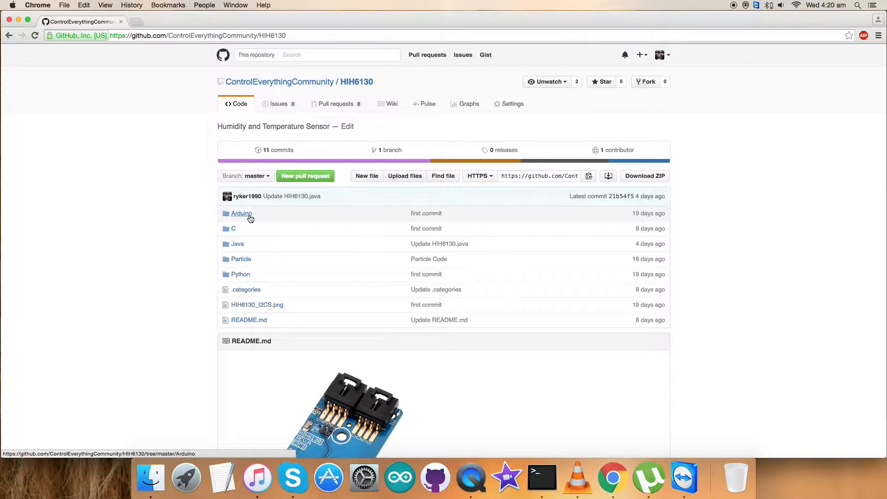
mouse_move(193, 224)
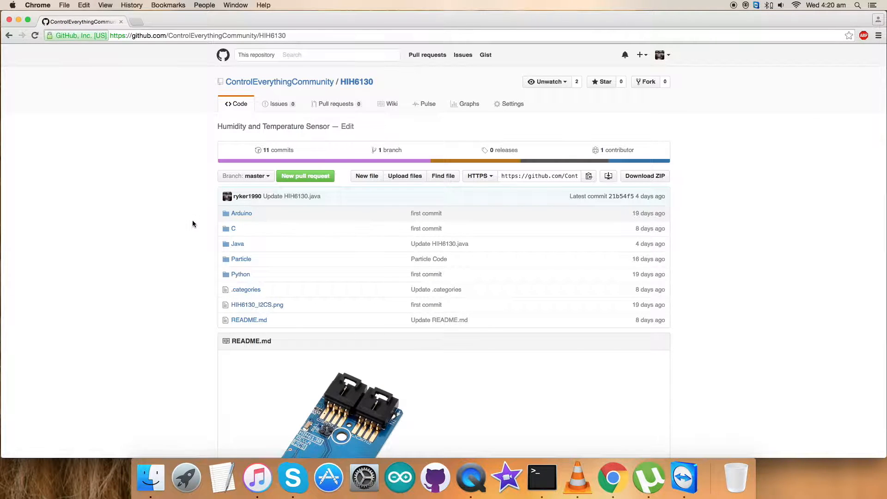
In the README's Arduino section, highlight the sentence about installing the Arduino IDE
scroll("down", 3)
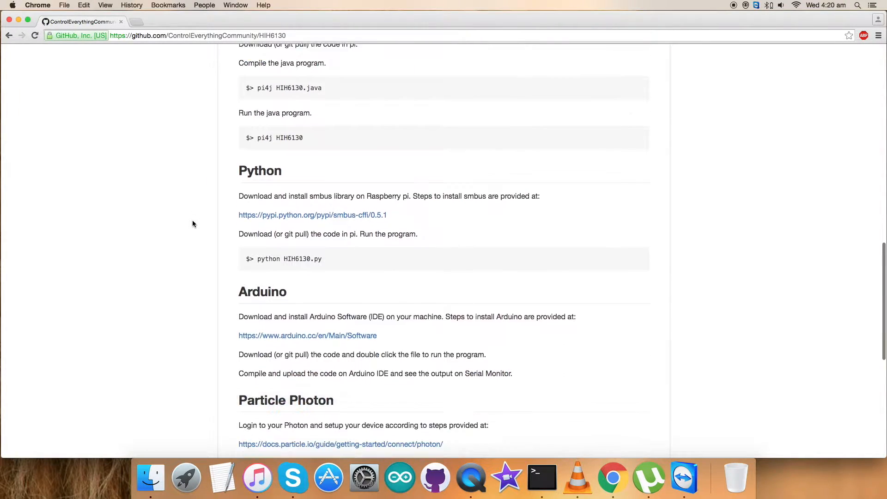
scroll("down", 3)
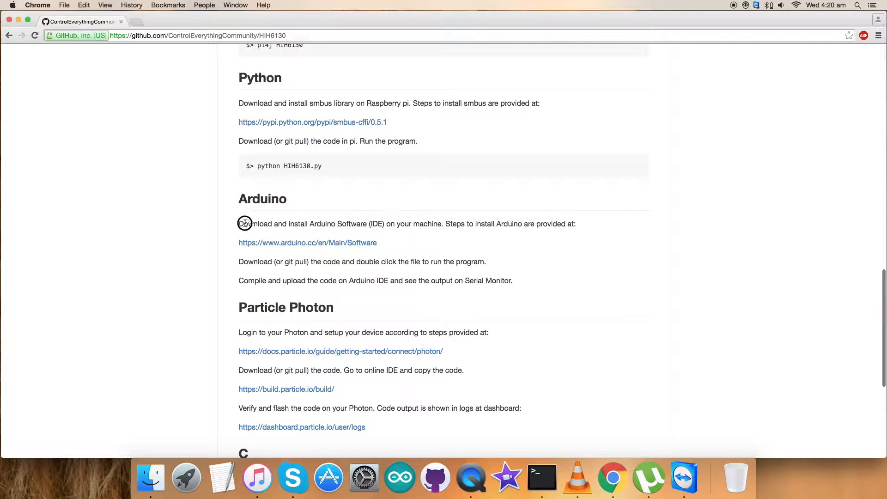
left_click_drag(239, 224, 383, 223)
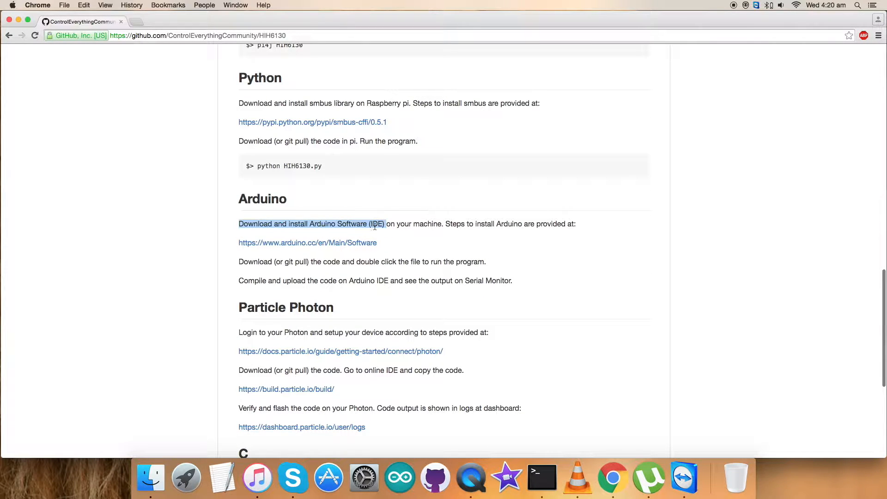
mouse_move(380, 246)
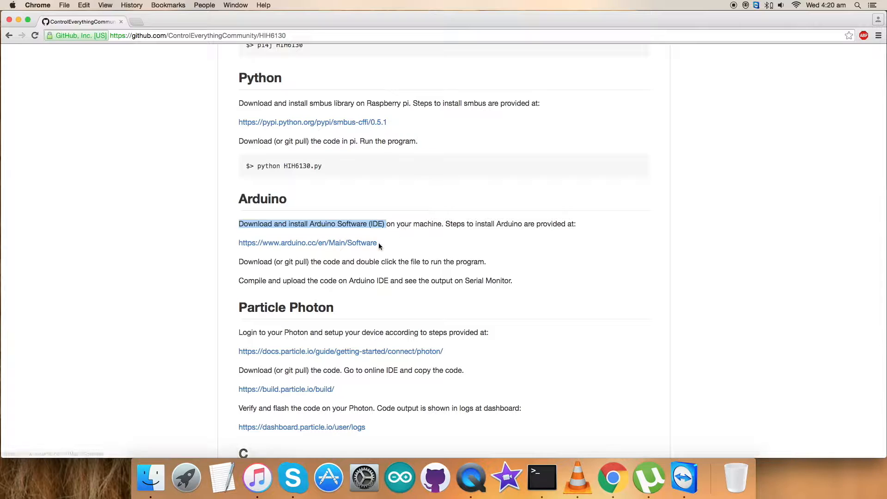
mouse_move(395, 248)
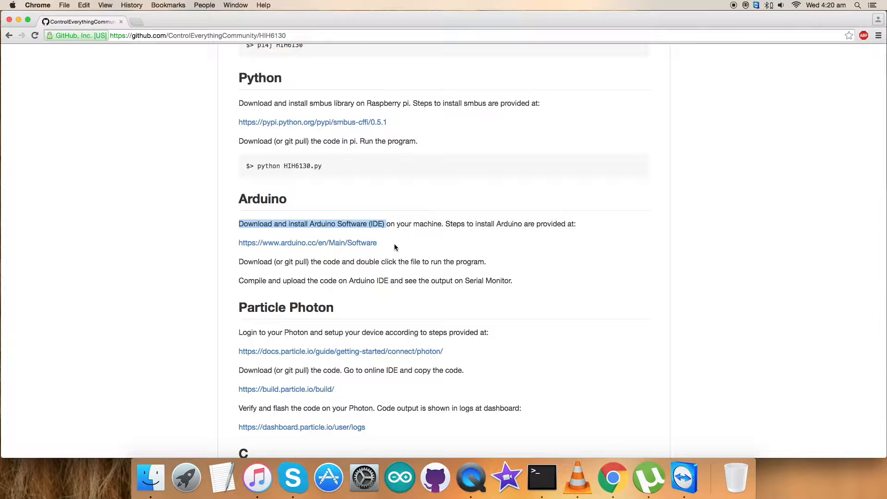
Follow the arduino.cc/en/Main/Software link to the Arduino 1.6.8 download page
left_click(318, 244)
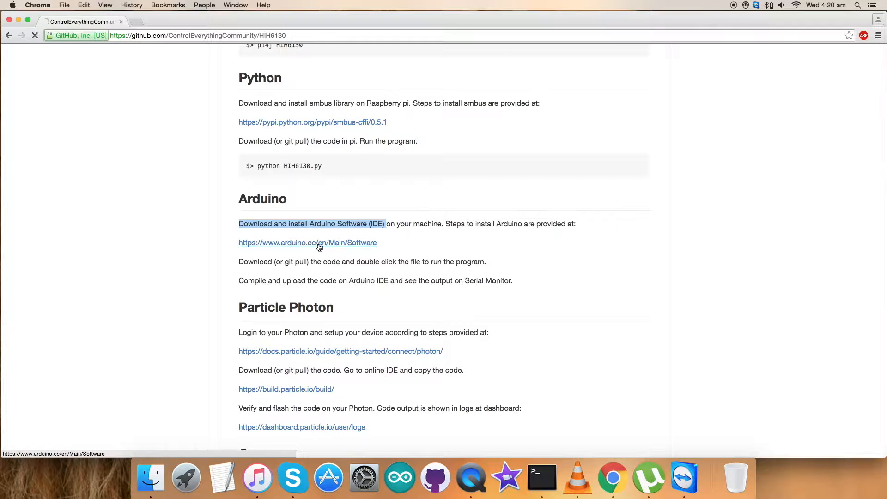
left_click(318, 243)
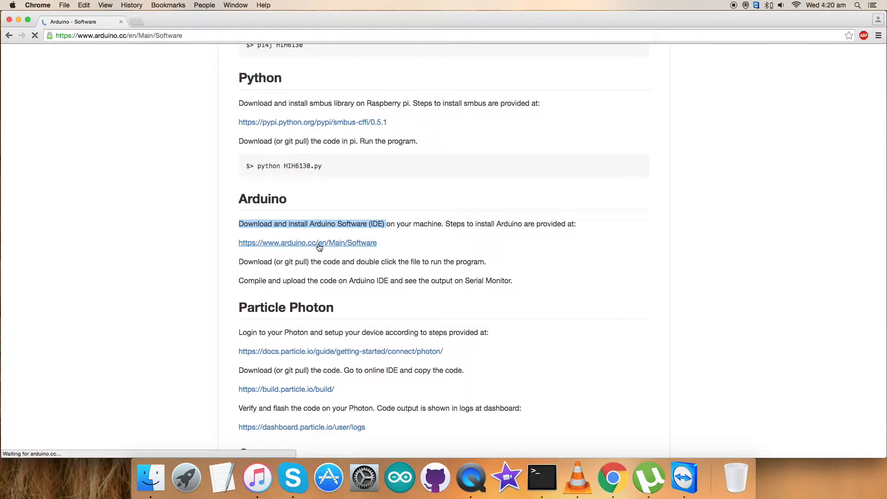
left_click(316, 242)
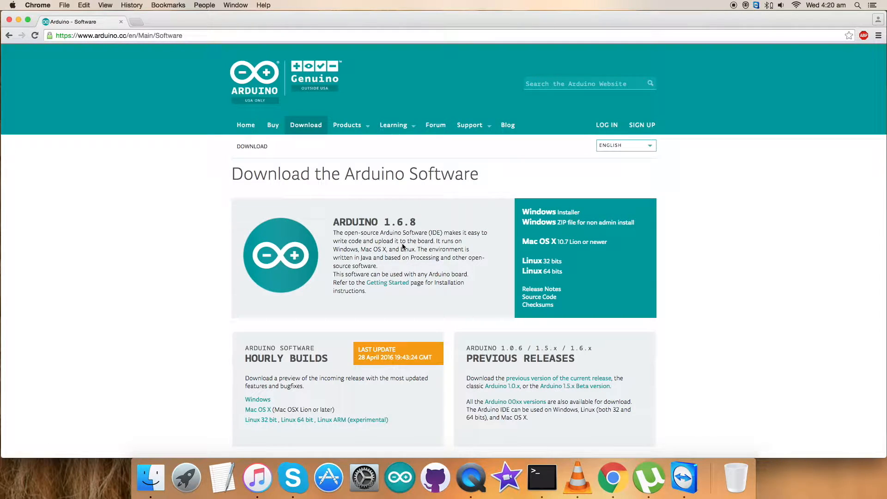
mouse_move(499, 226)
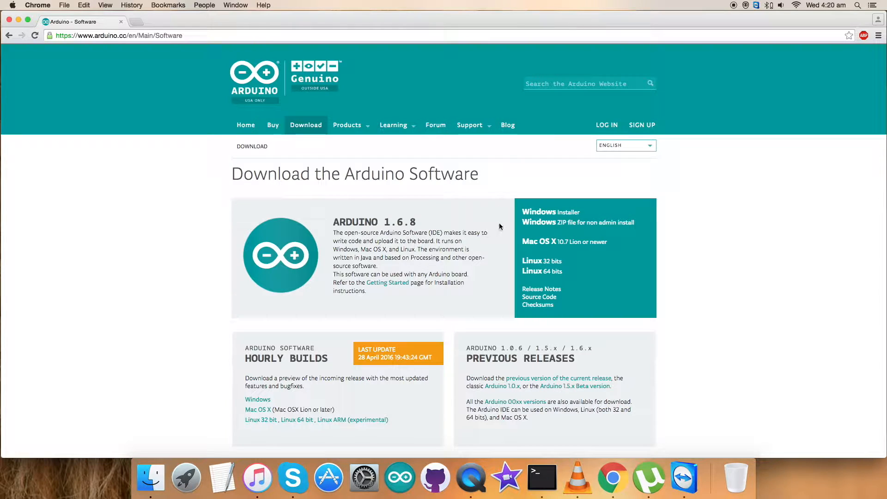
mouse_move(491, 266)
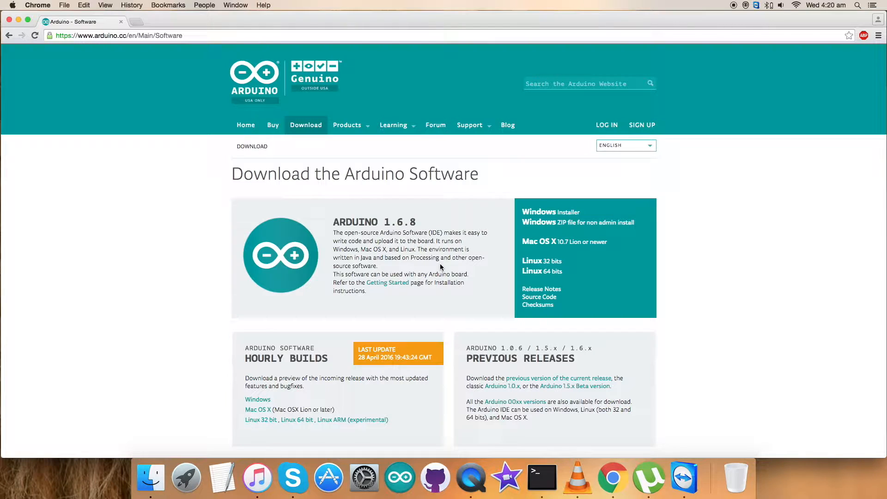
mouse_move(401, 266)
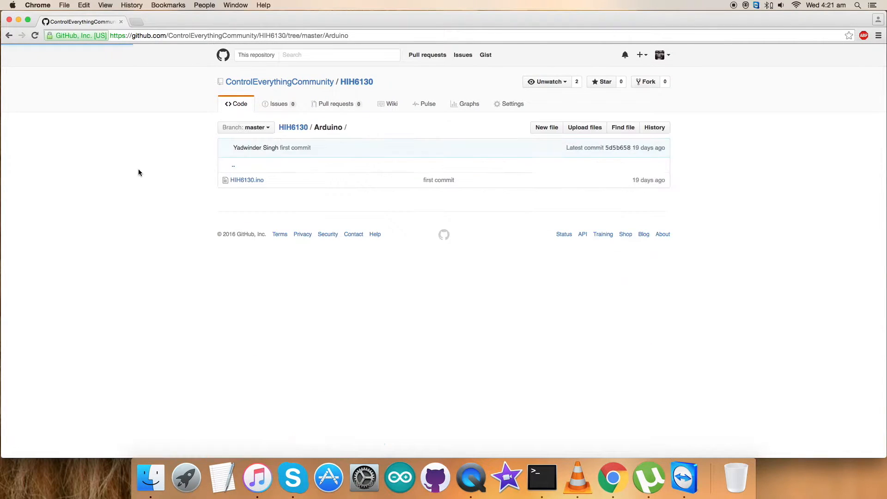
mouse_move(242, 183)
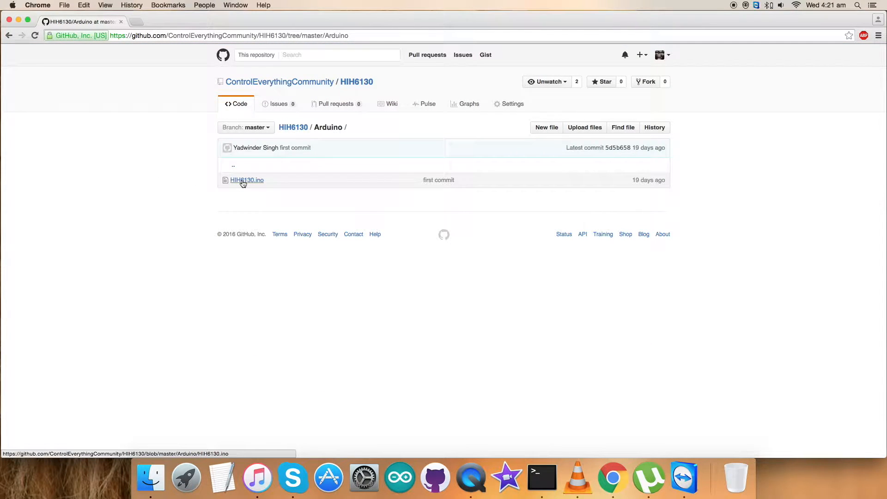
View the HIH6130.ino source with its I2C setup and read loop code
left_click(246, 179)
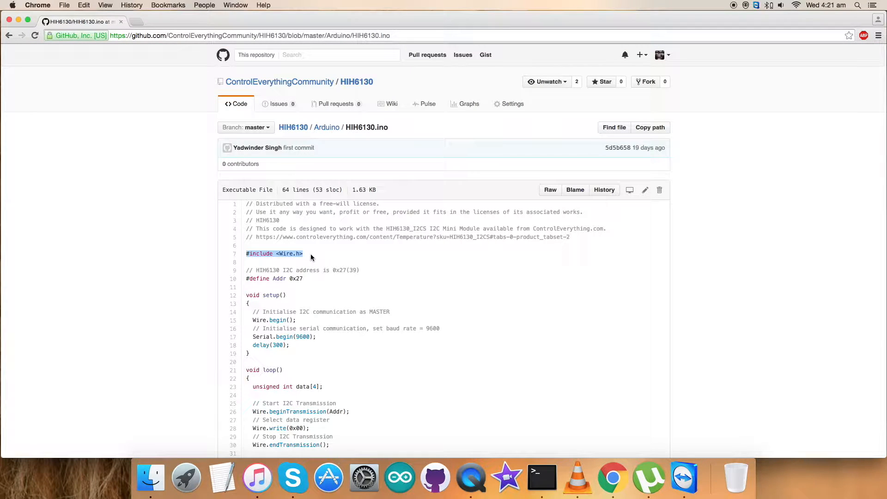
mouse_move(306, 261)
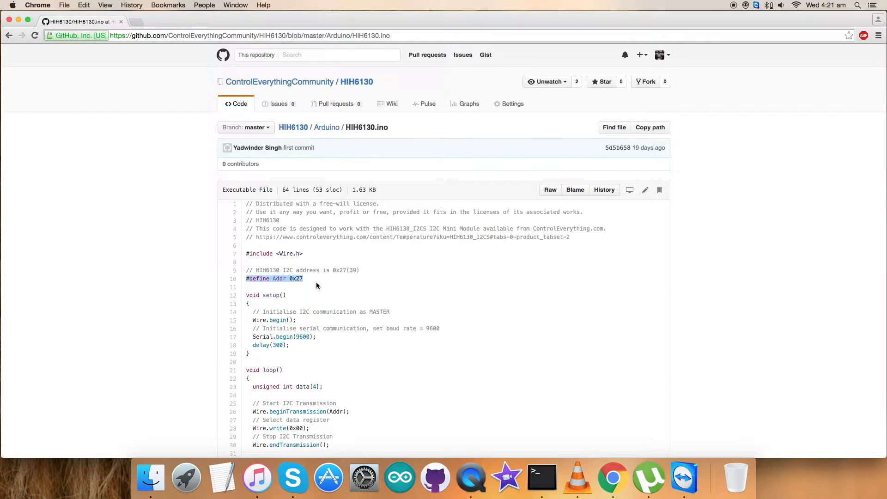
scroll("down", 3)
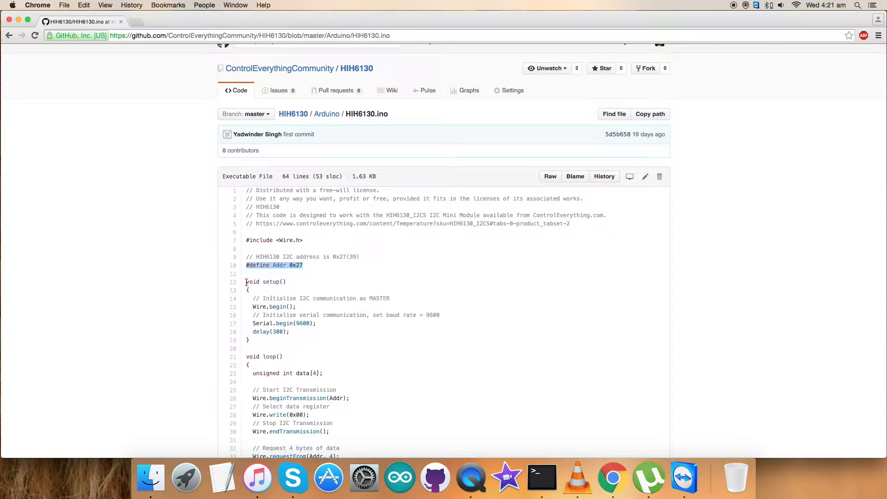
left_click(251, 299)
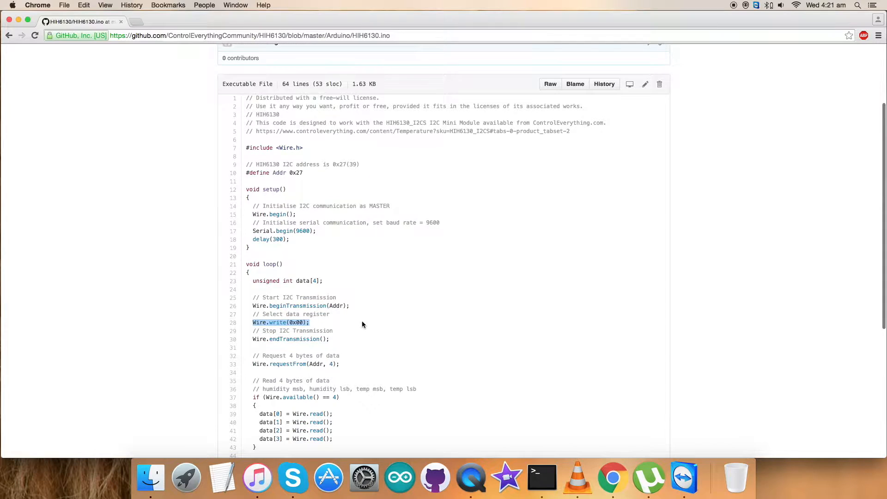
scroll("down", 3)
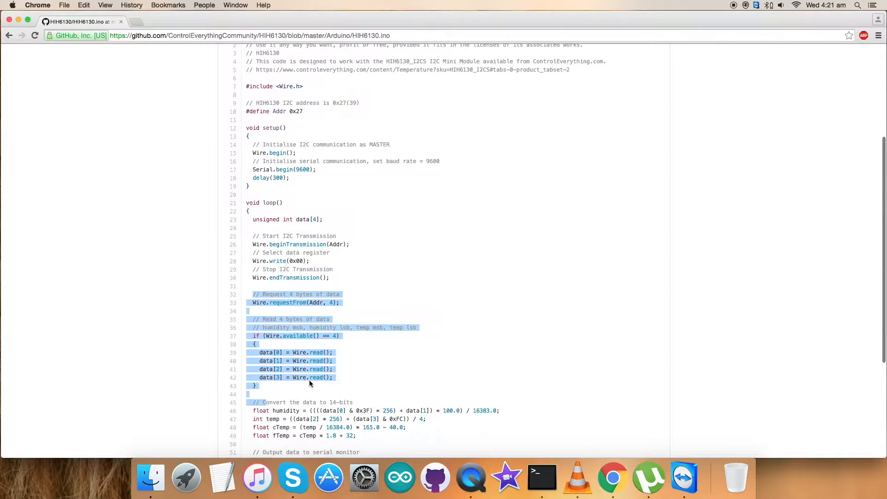
mouse_move(358, 386)
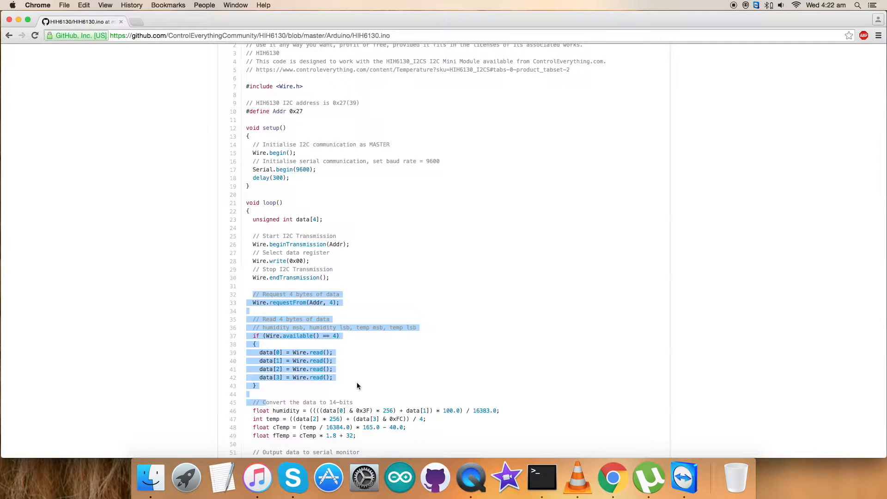
mouse_move(323, 387)
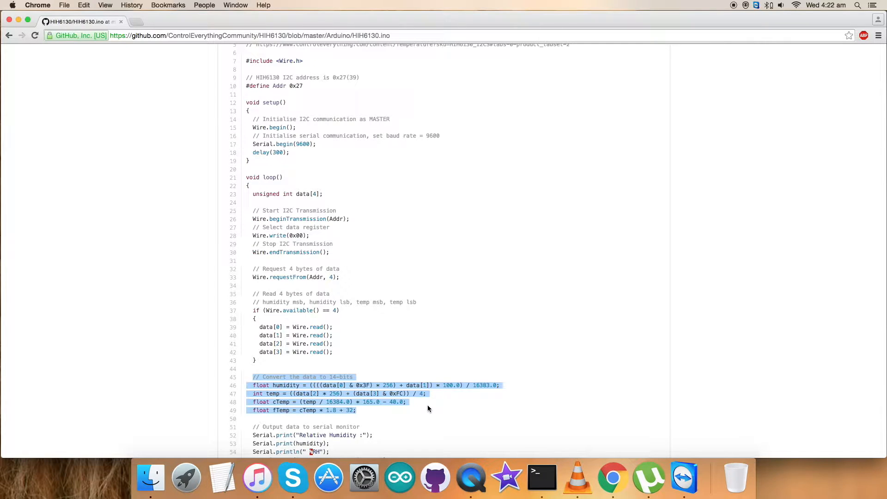
scroll("down", 3)
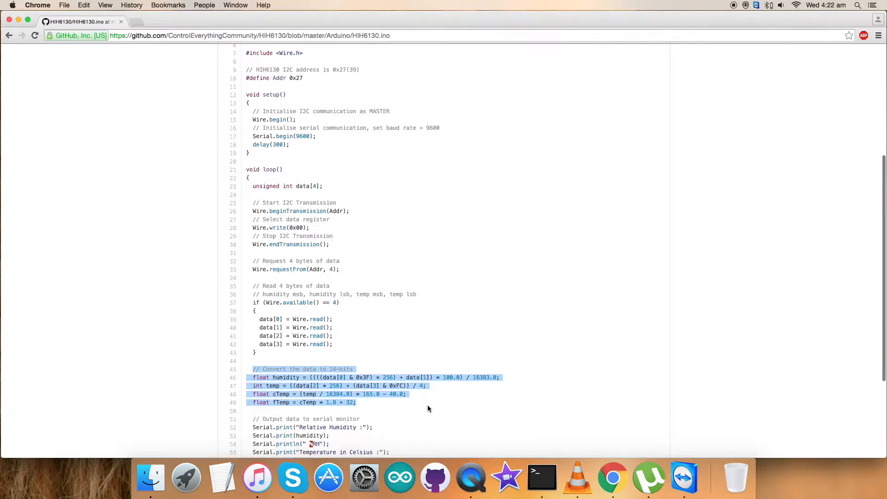
scroll("down", 3)
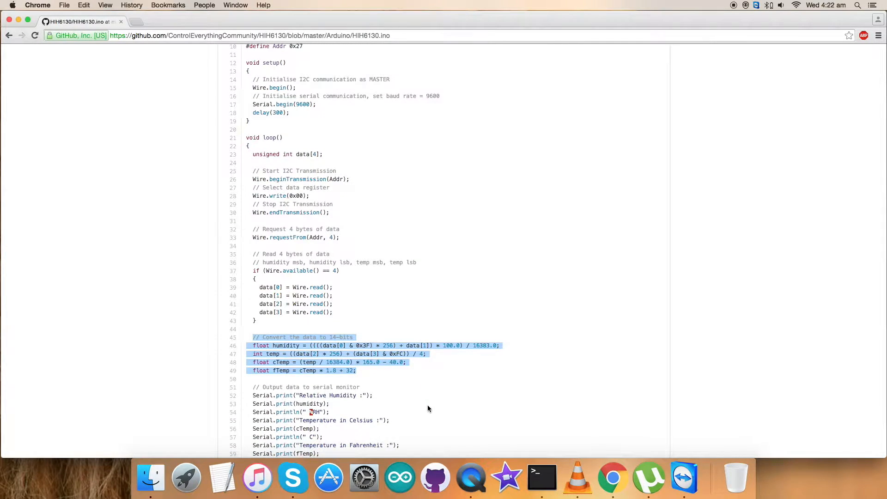
scroll("down", 3)
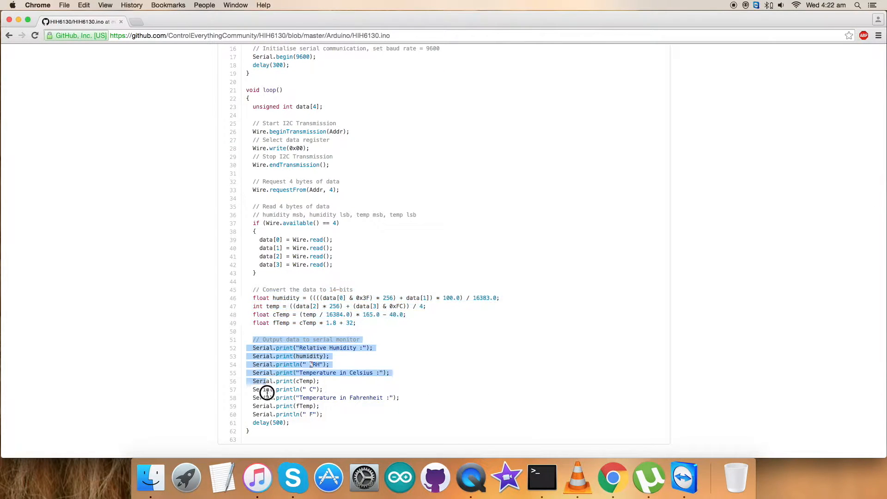
left_click(401, 364)
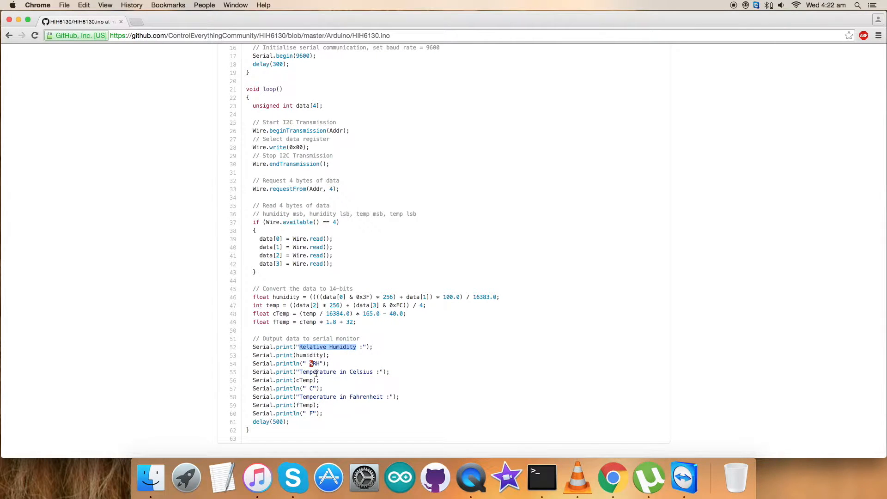
mouse_move(325, 398)
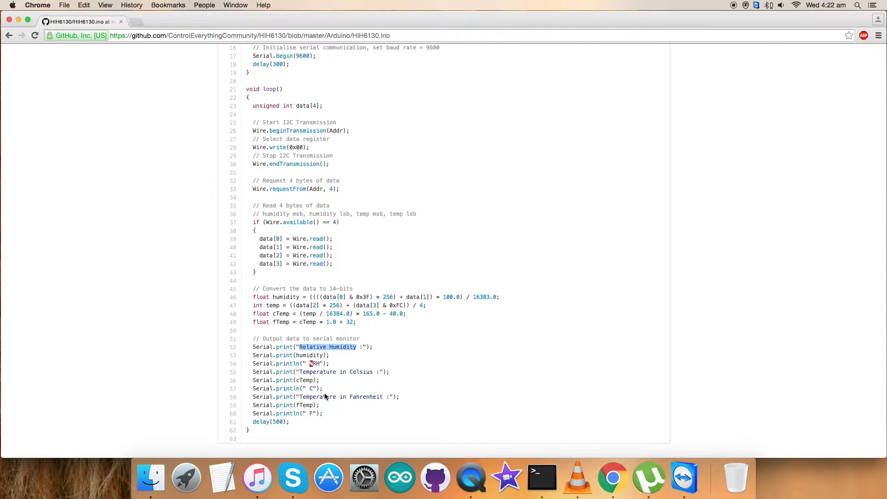
mouse_move(347, 424)
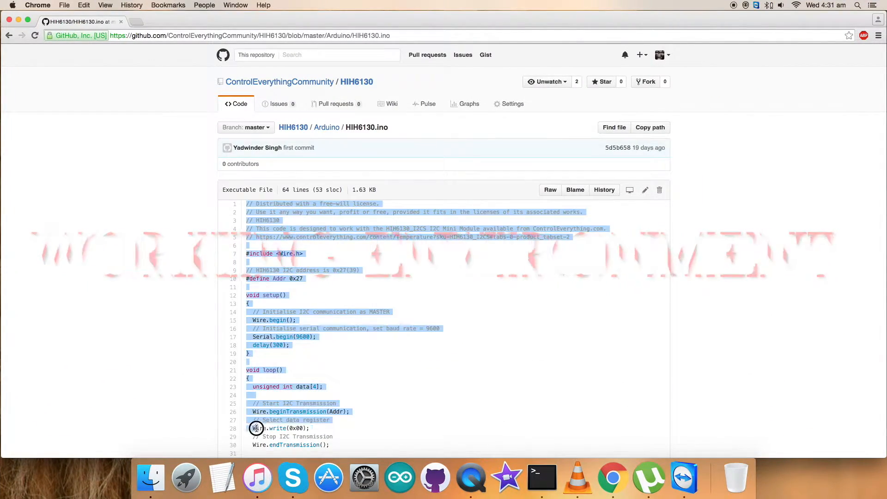
Launch Arduino IDE, paste the copied code and save the sketch as HIH6130
scroll("down", 3)
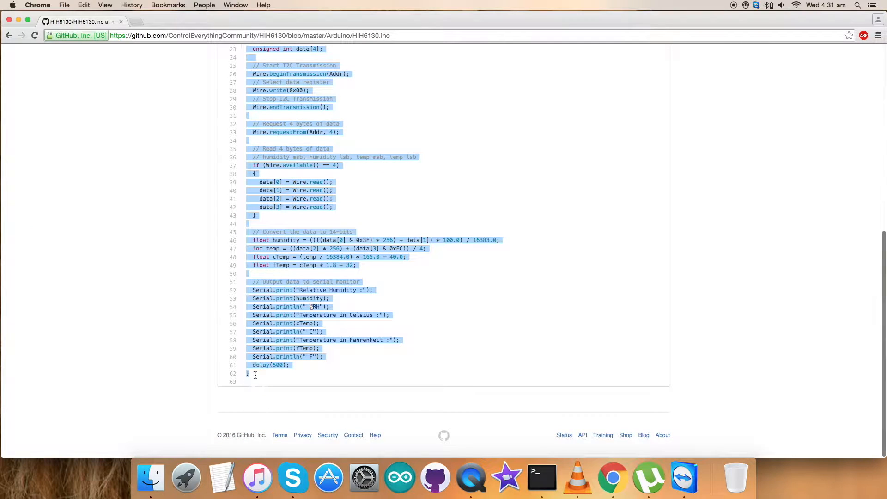
mouse_move(397, 456)
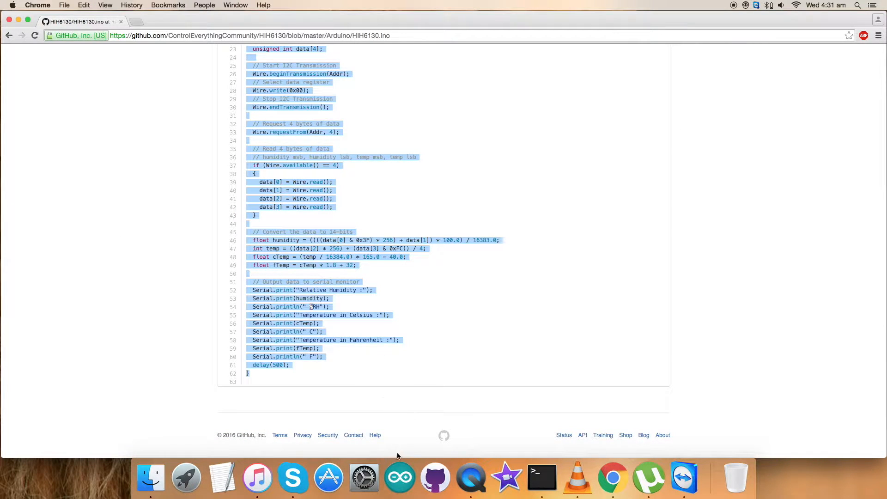
left_click(399, 478)
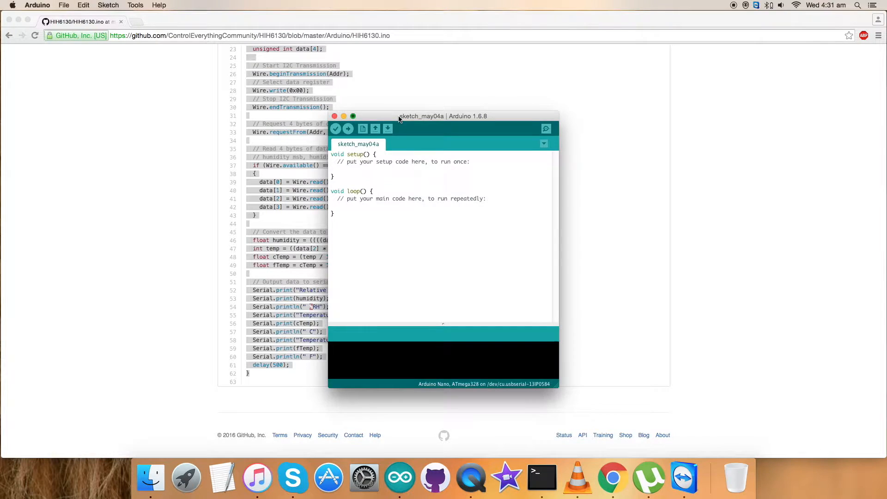
left_click(353, 116)
type("HIH")
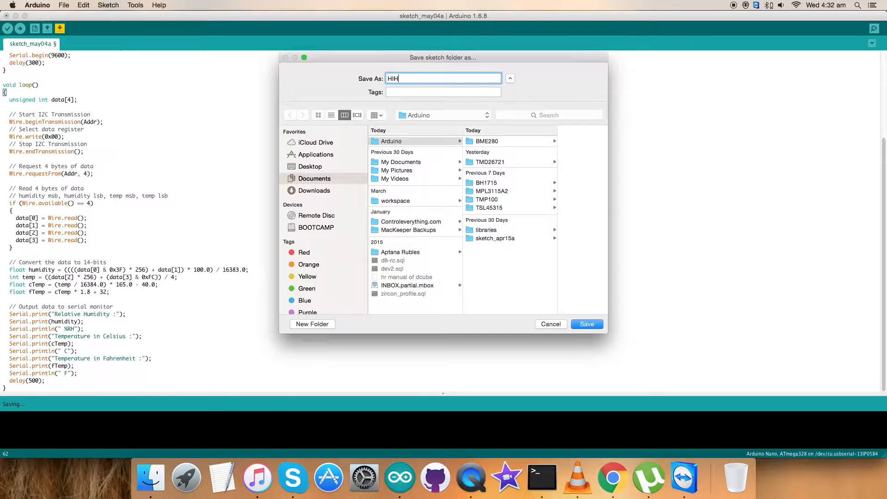
type("6130")
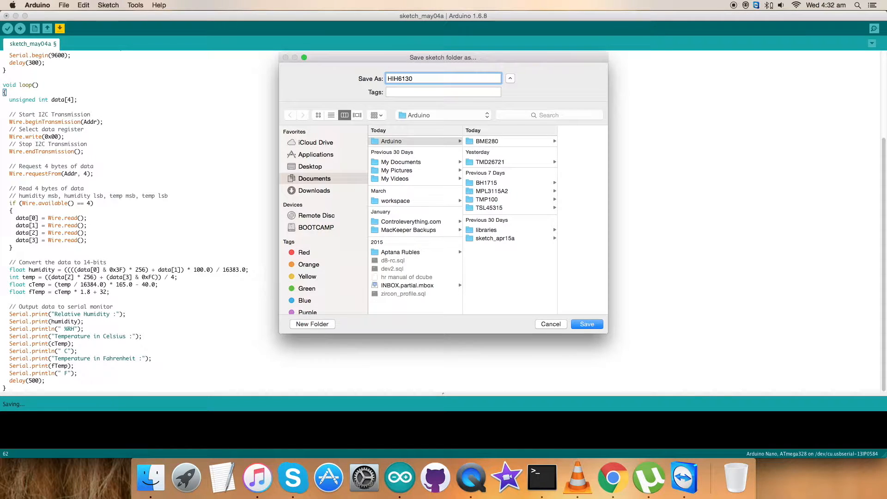
left_click(587, 325)
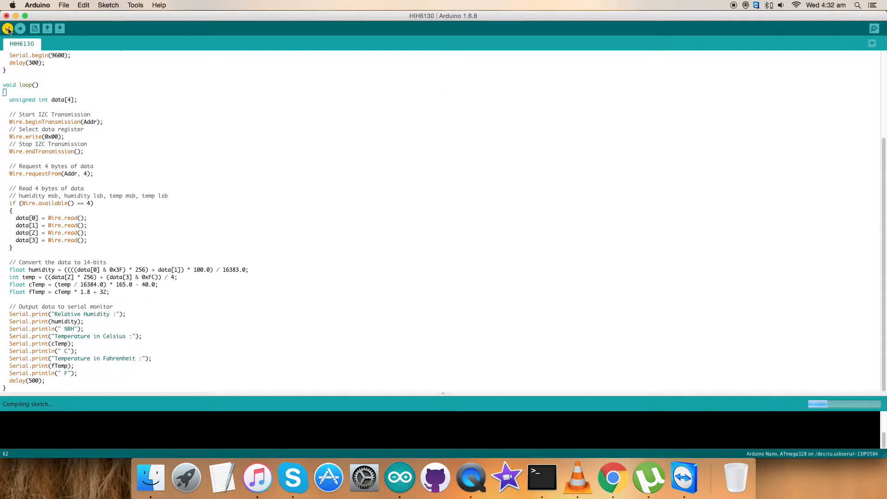
Verify the HIH6130 sketch, then upload it to the Arduino Nano
left_click(21, 28)
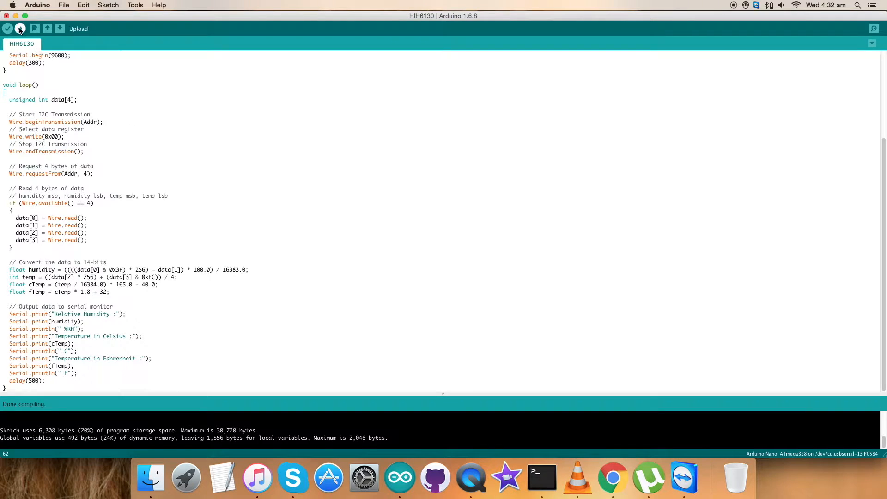
left_click(22, 29)
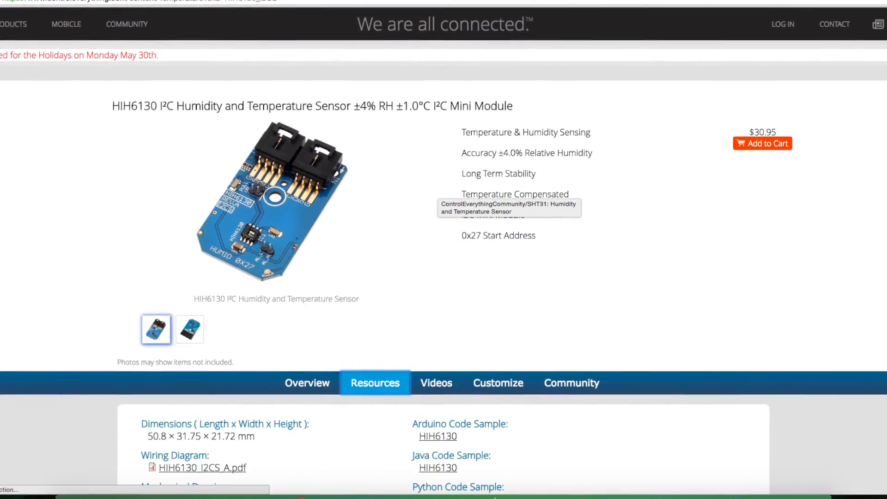
Go from the product page to the Community forum topic list
left_click(438, 436)
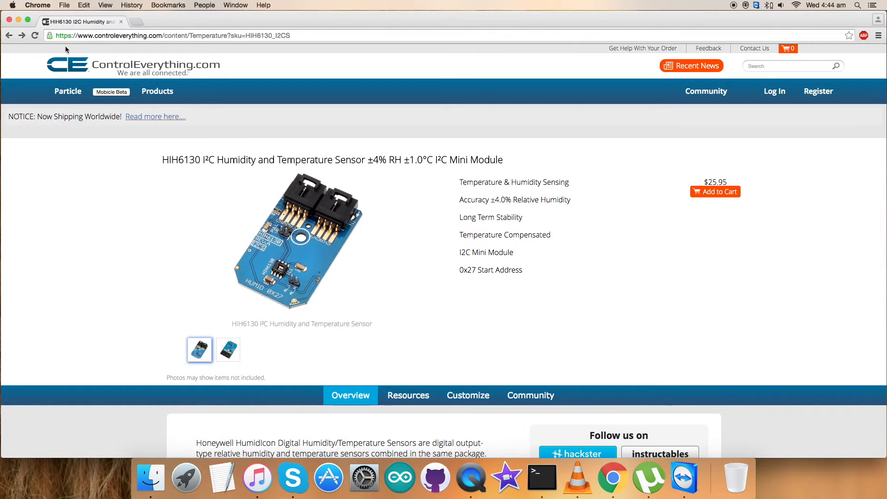
left_click(706, 91)
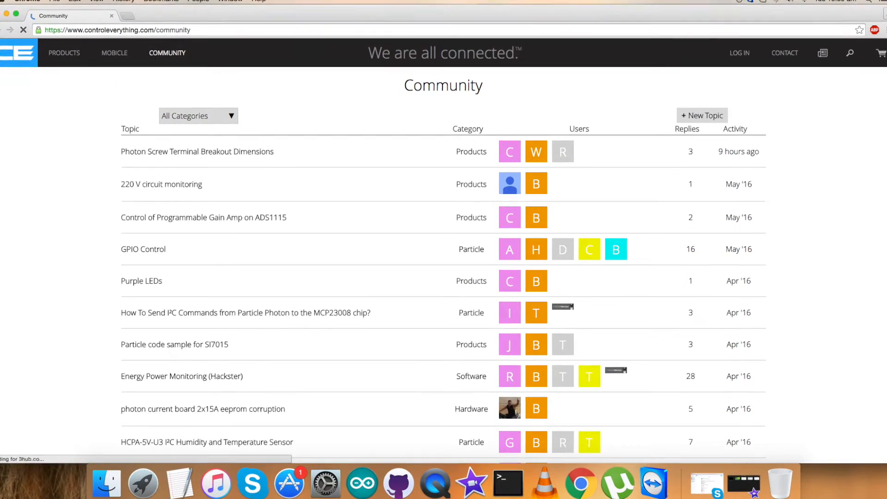